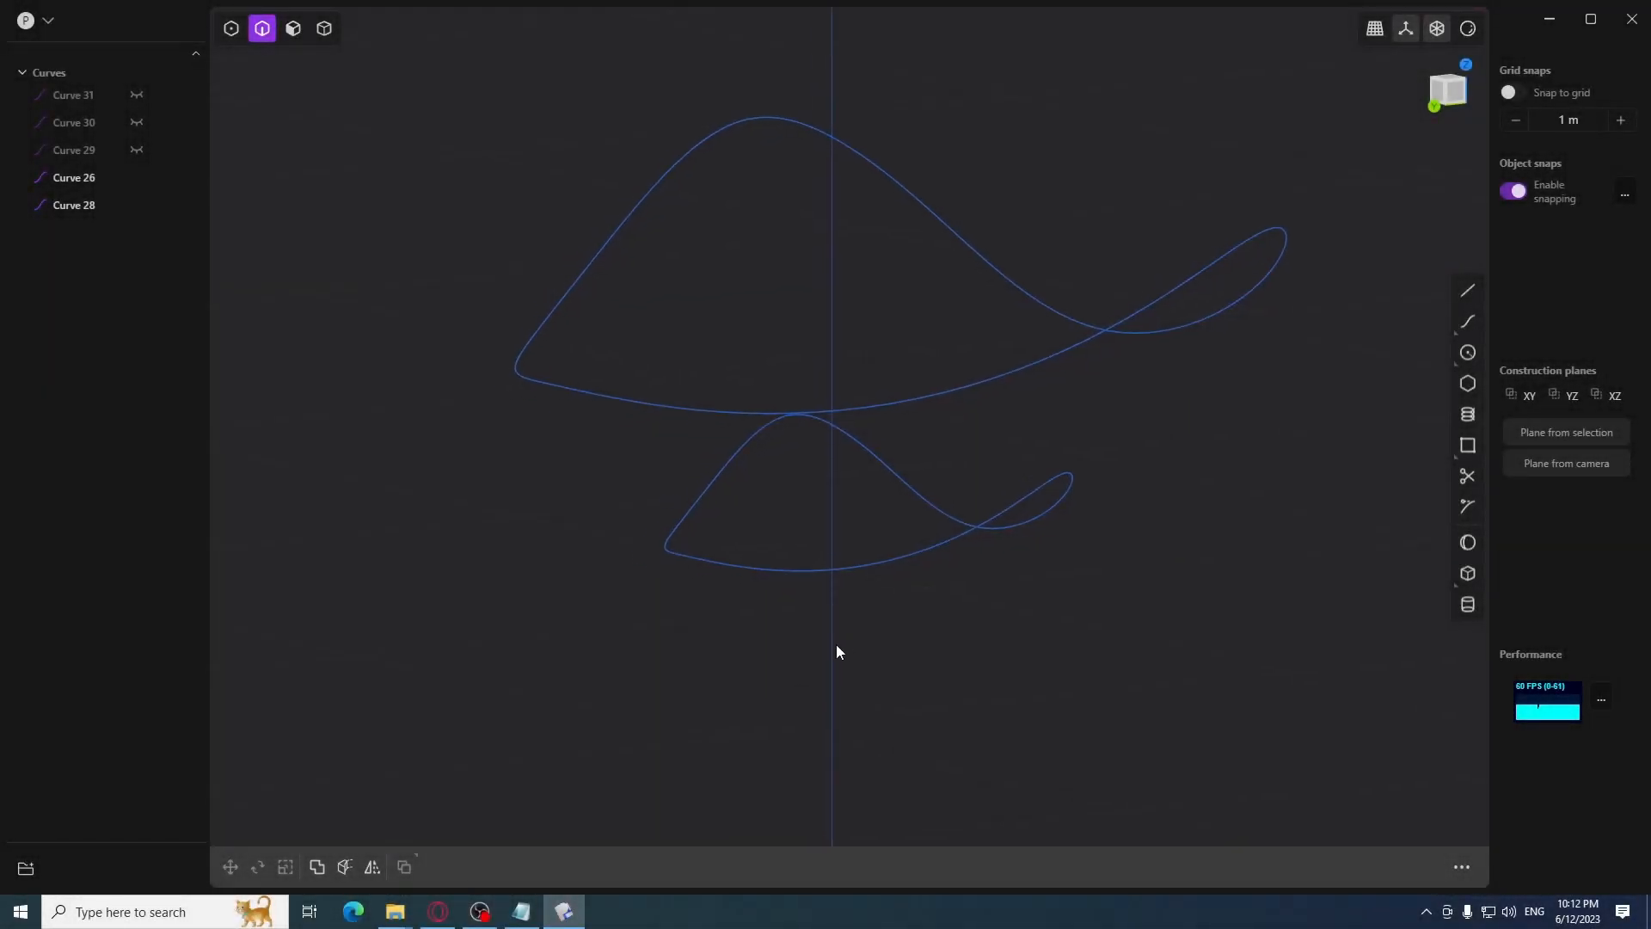
# Select Curve 28, then add Curve 26 to the selection
pyautogui.click(74, 205)
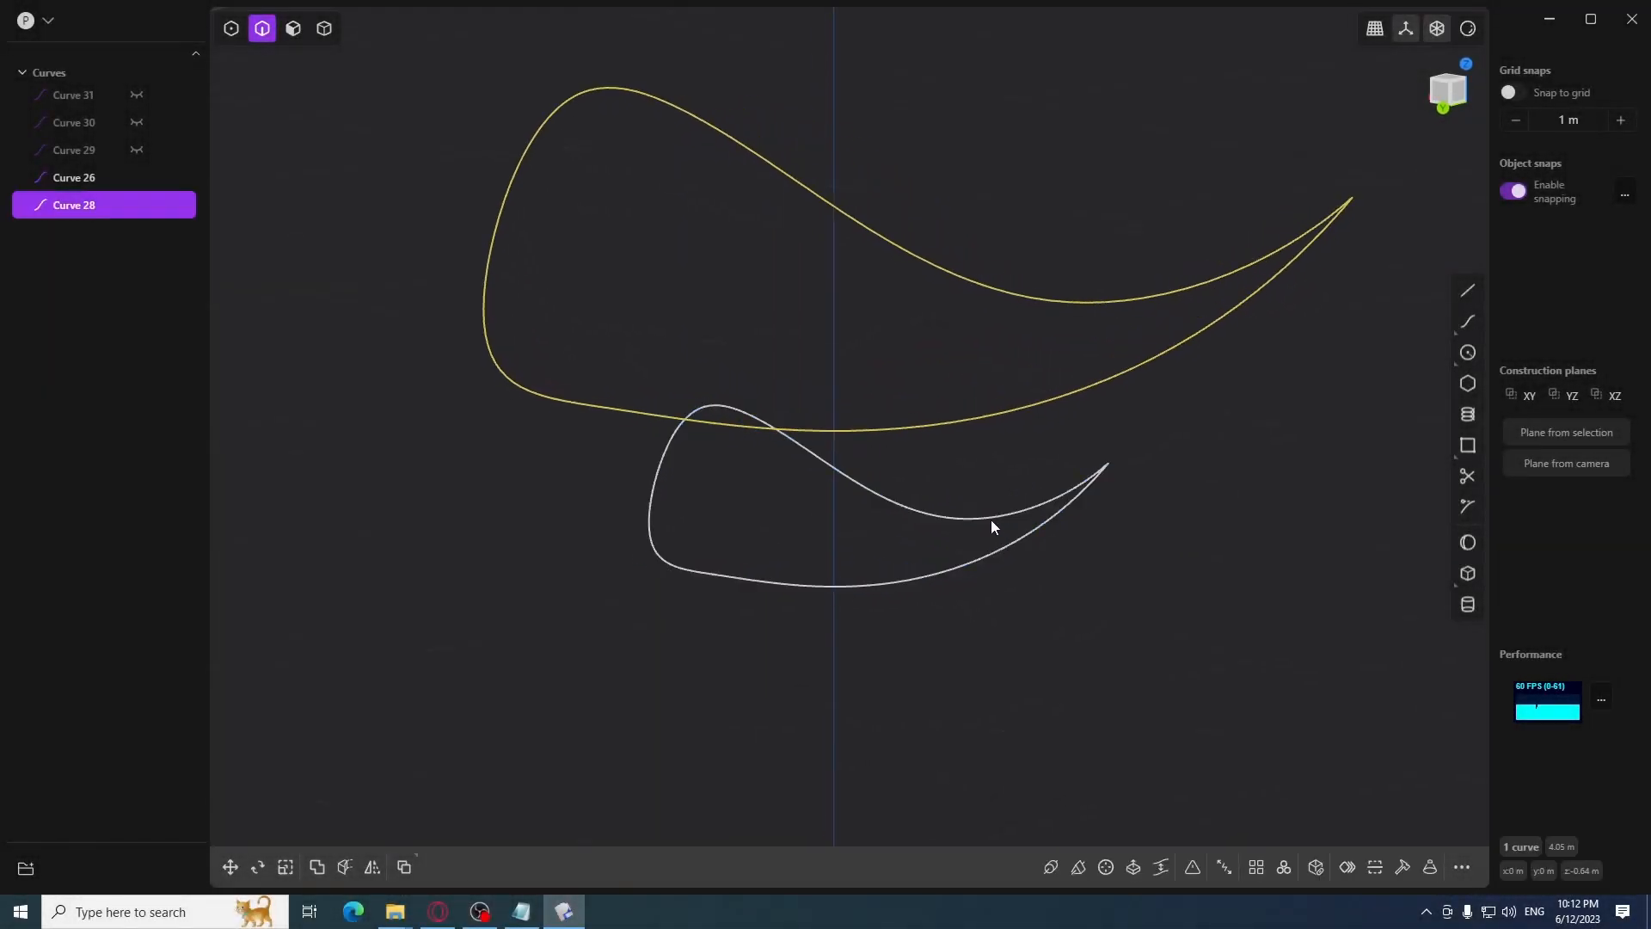
pyautogui.click(74, 178)
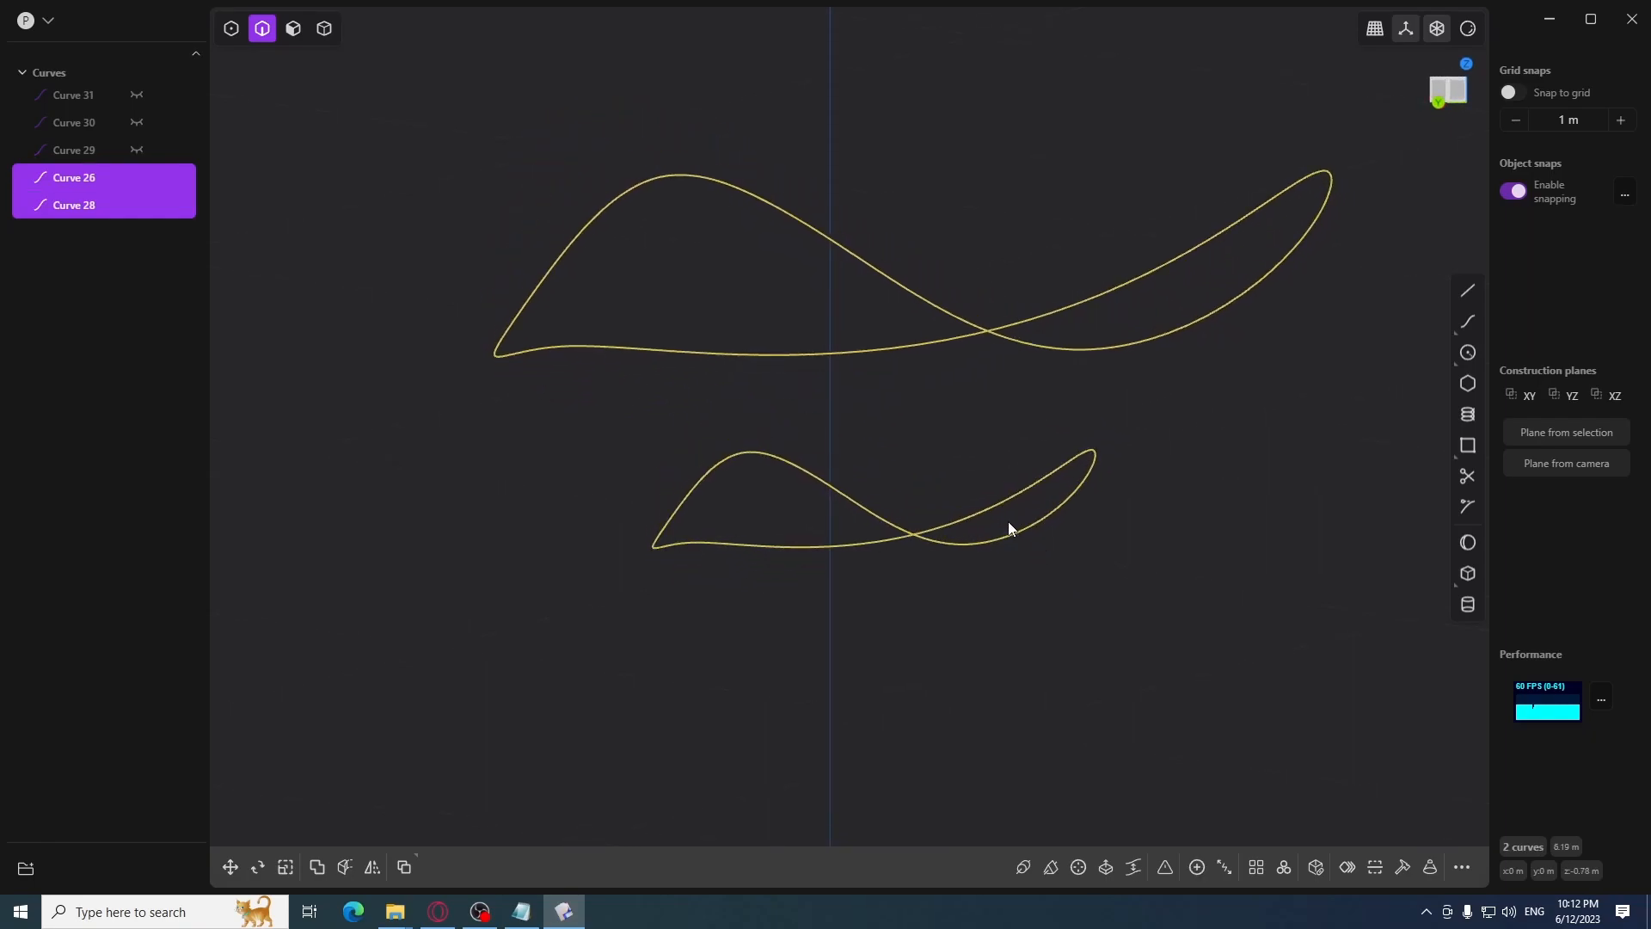
pyautogui.moveTo(1133, 867)
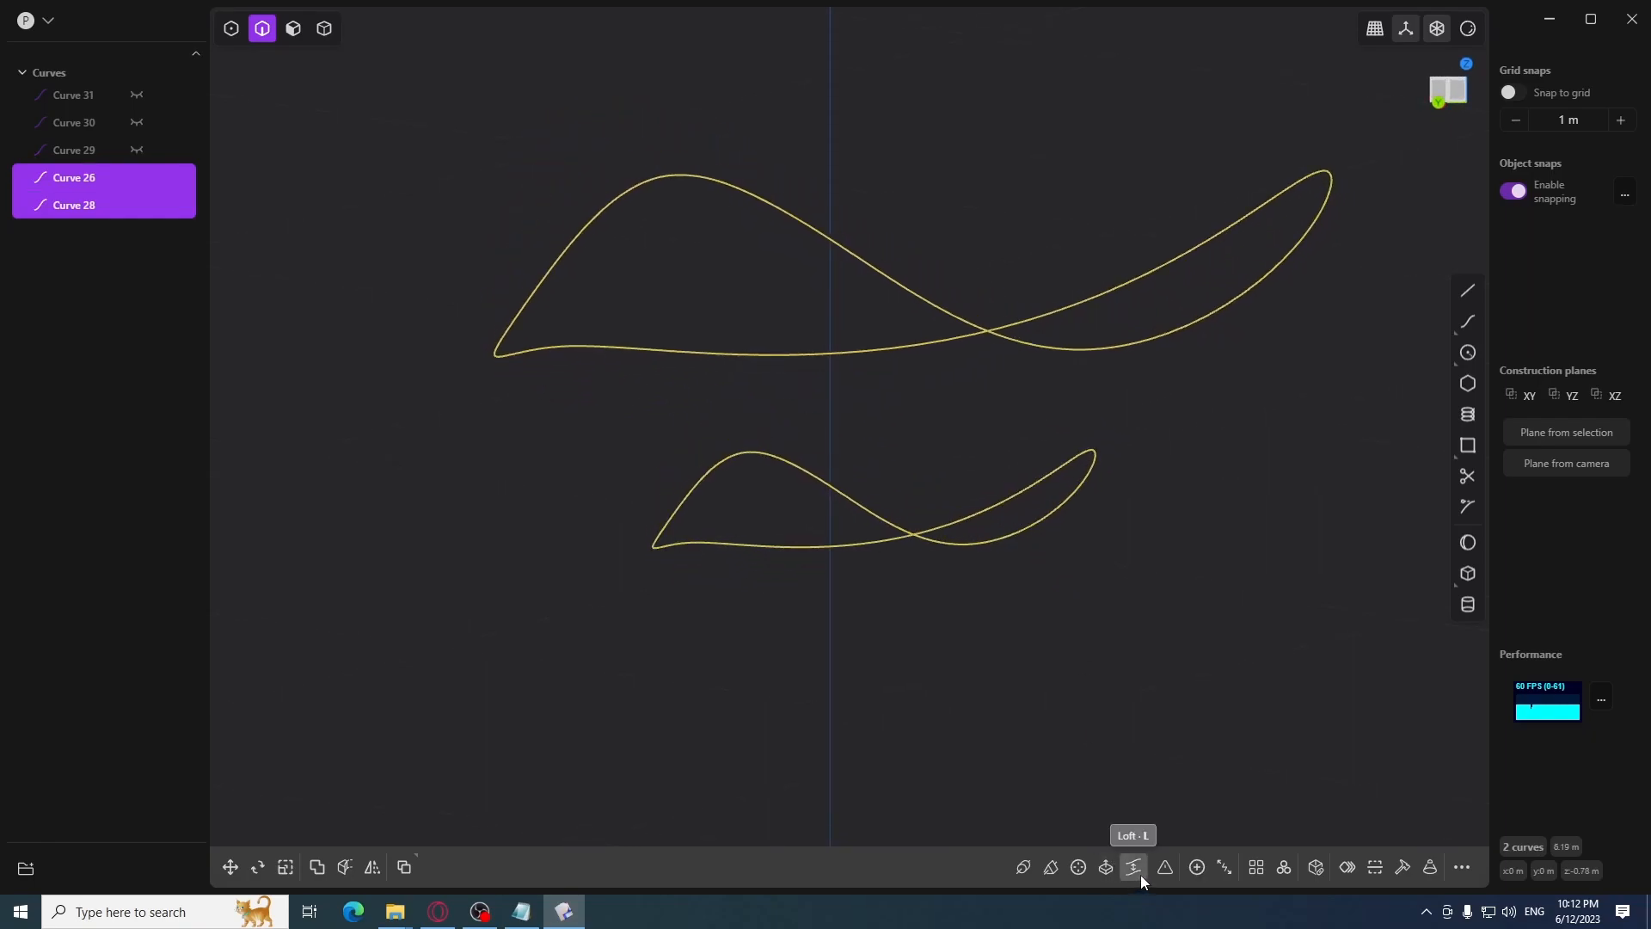
pyautogui.click(1134, 867)
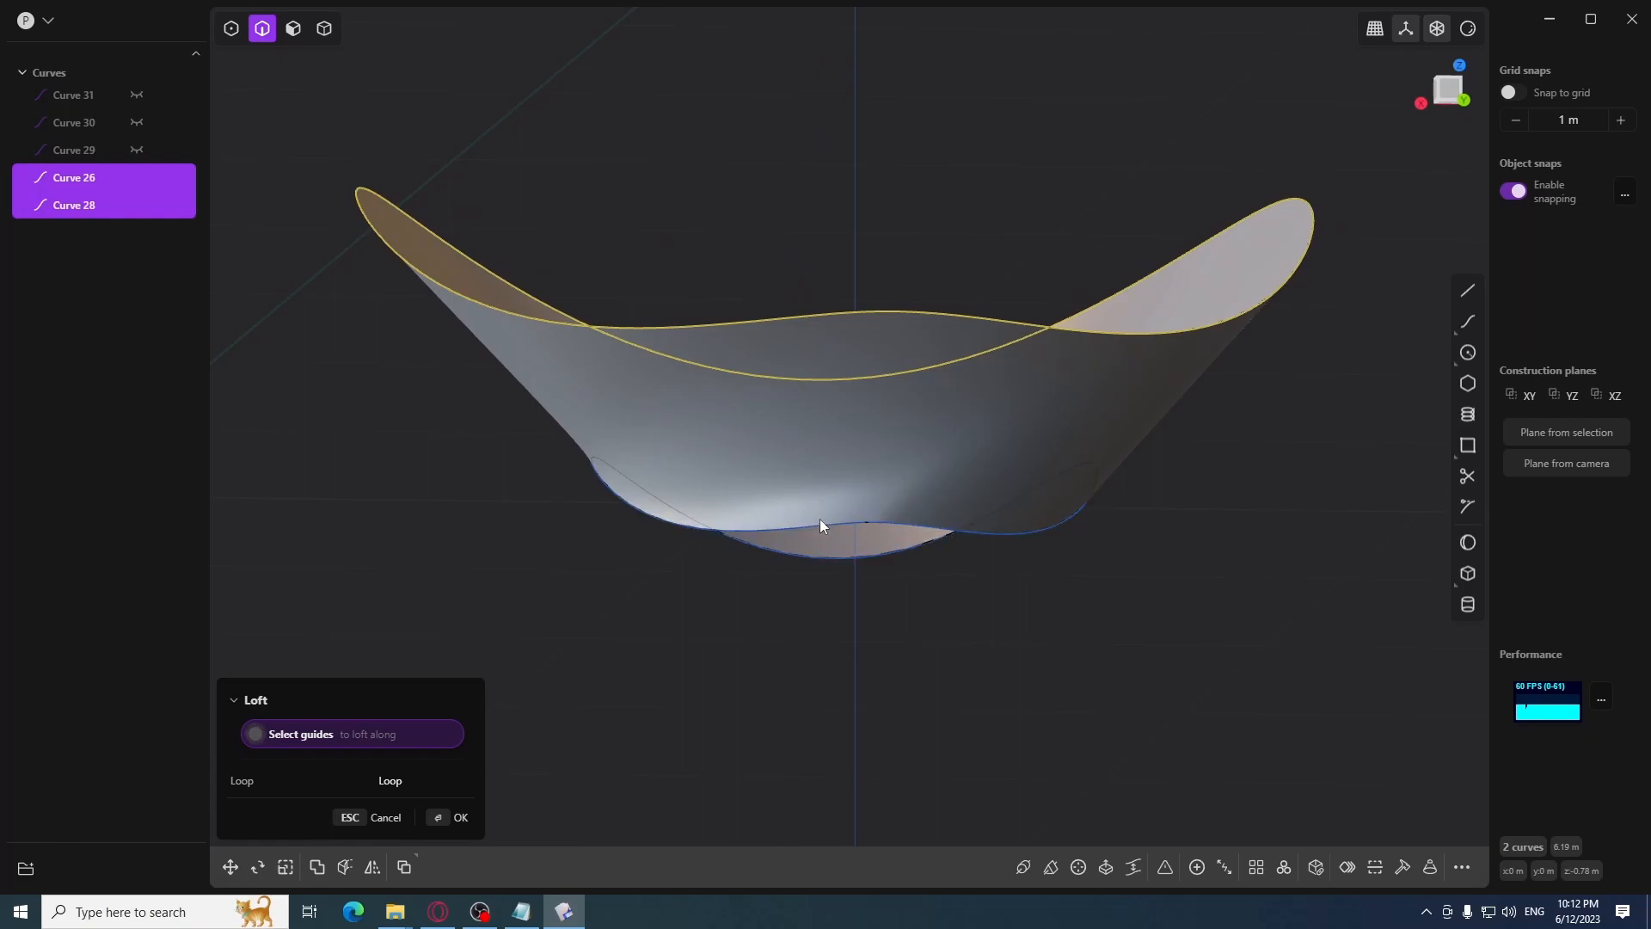
pyautogui.click(1467, 28)
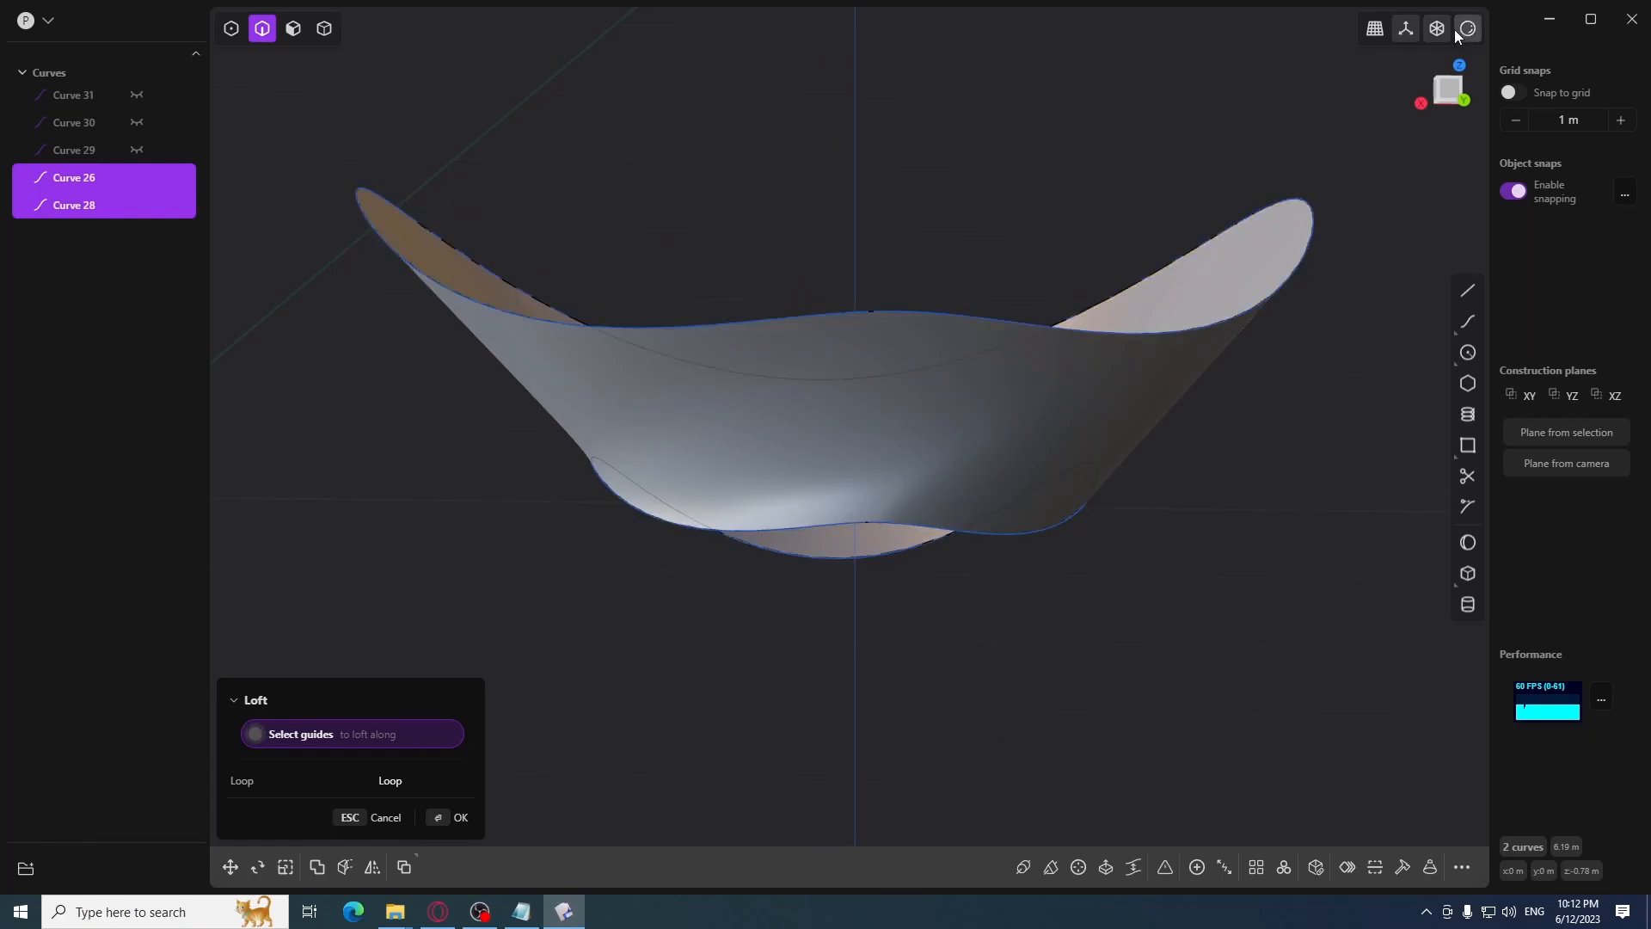
pyautogui.click(1465, 28)
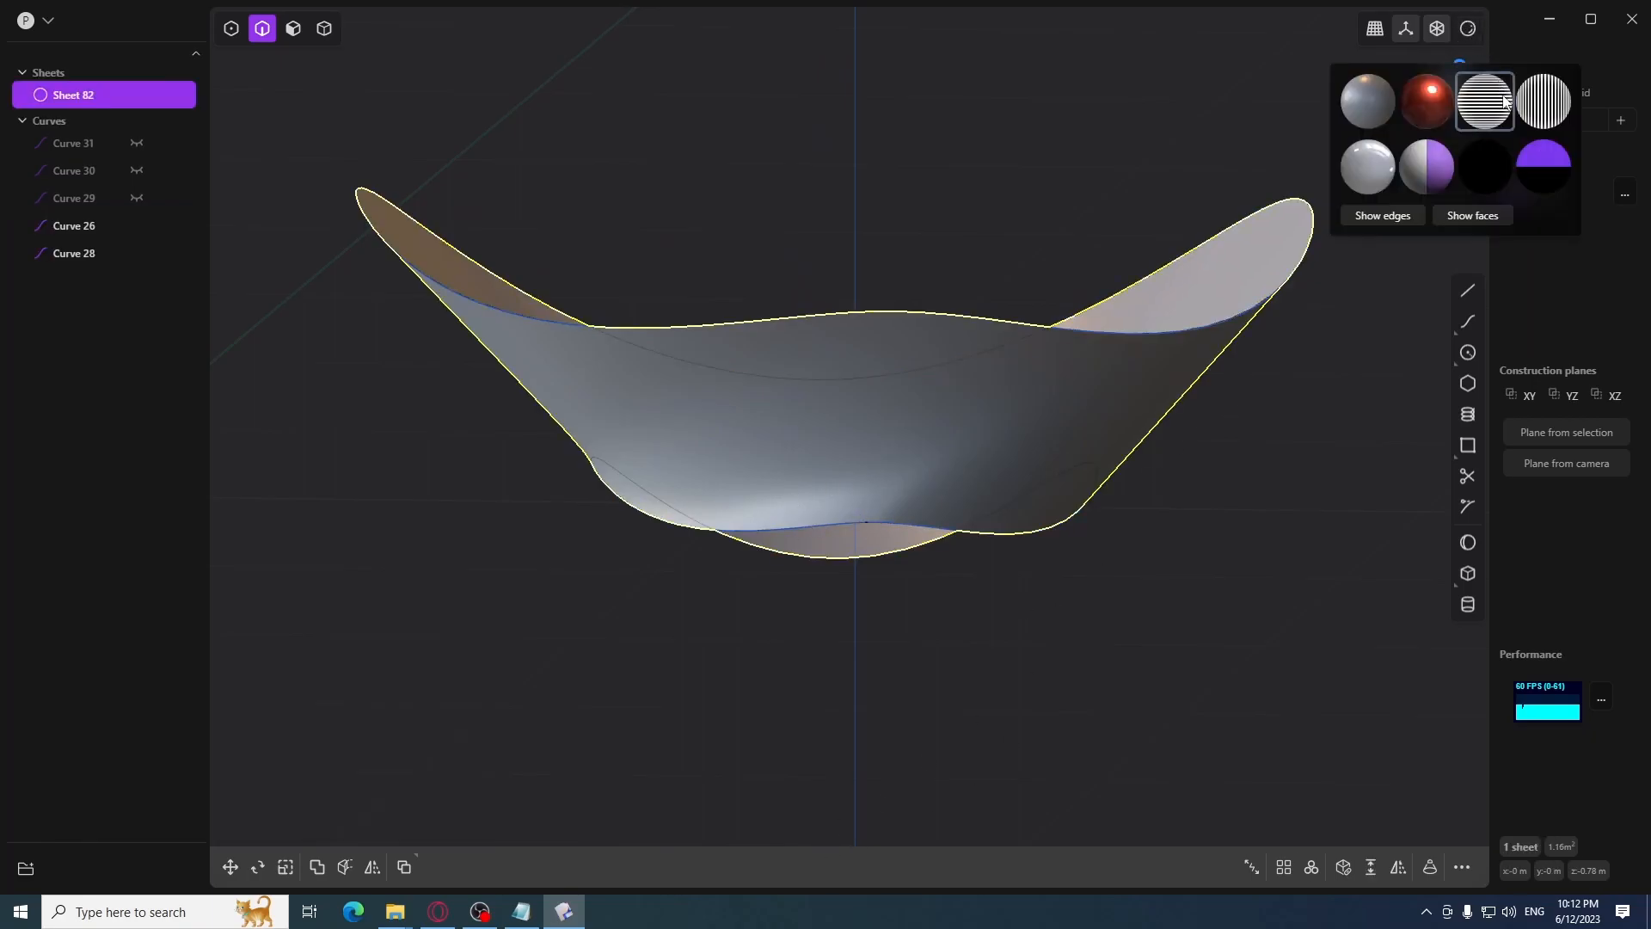
pyautogui.click(1484, 102)
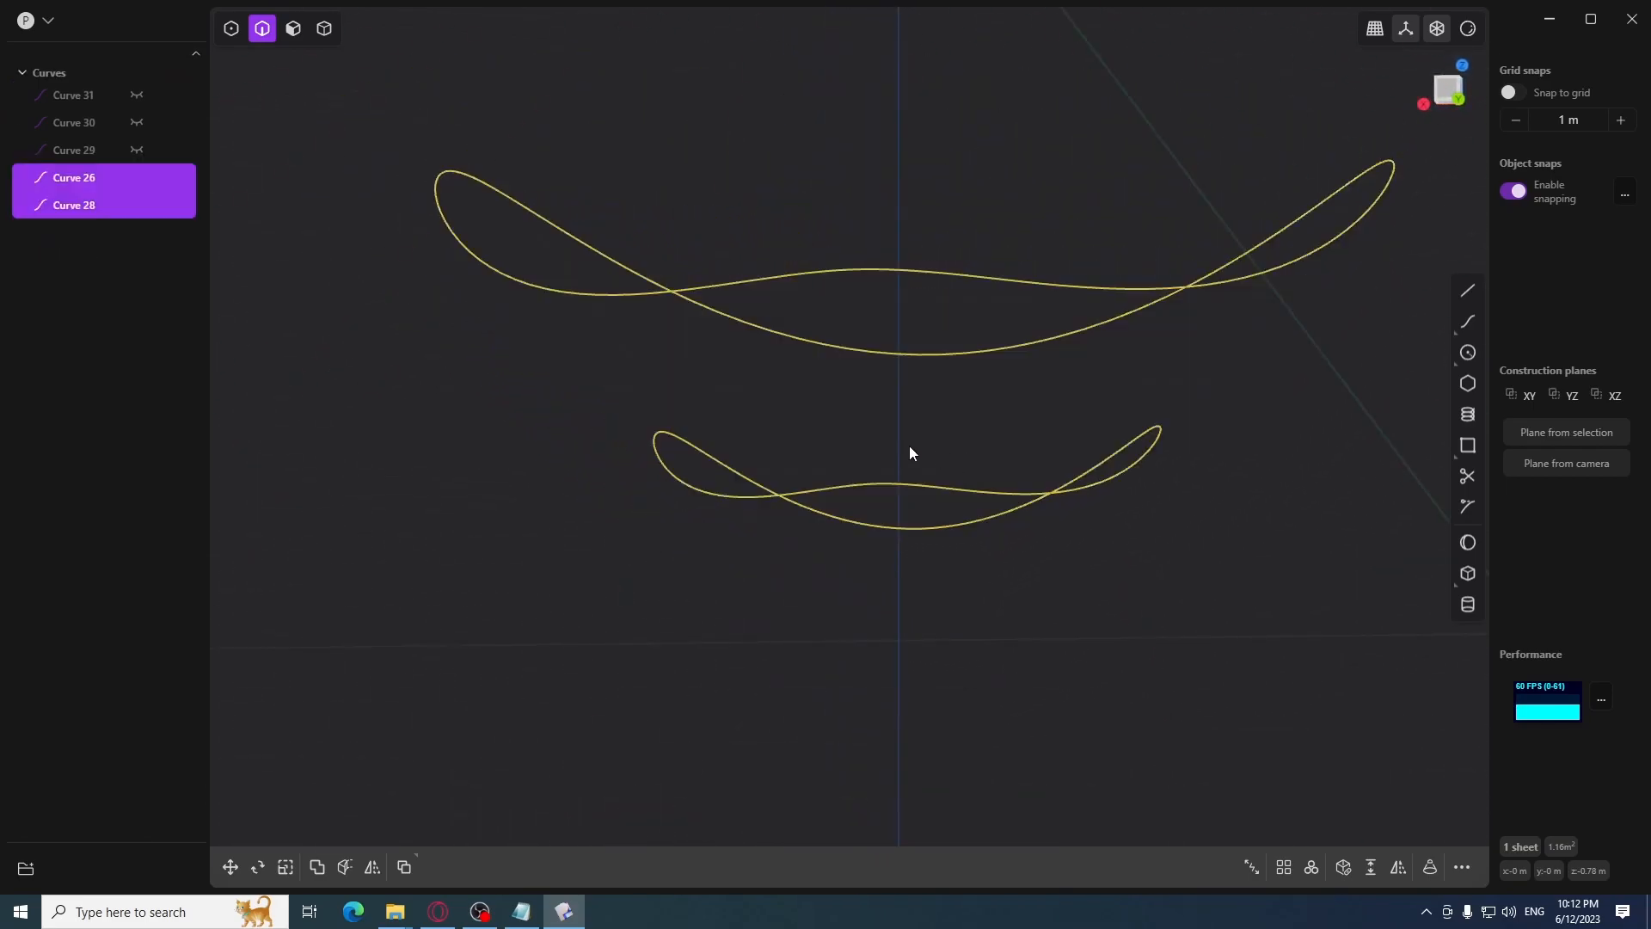
# Unhide guide Curves 29, 30 and 31 from the outliner
pyautogui.click(74, 150)
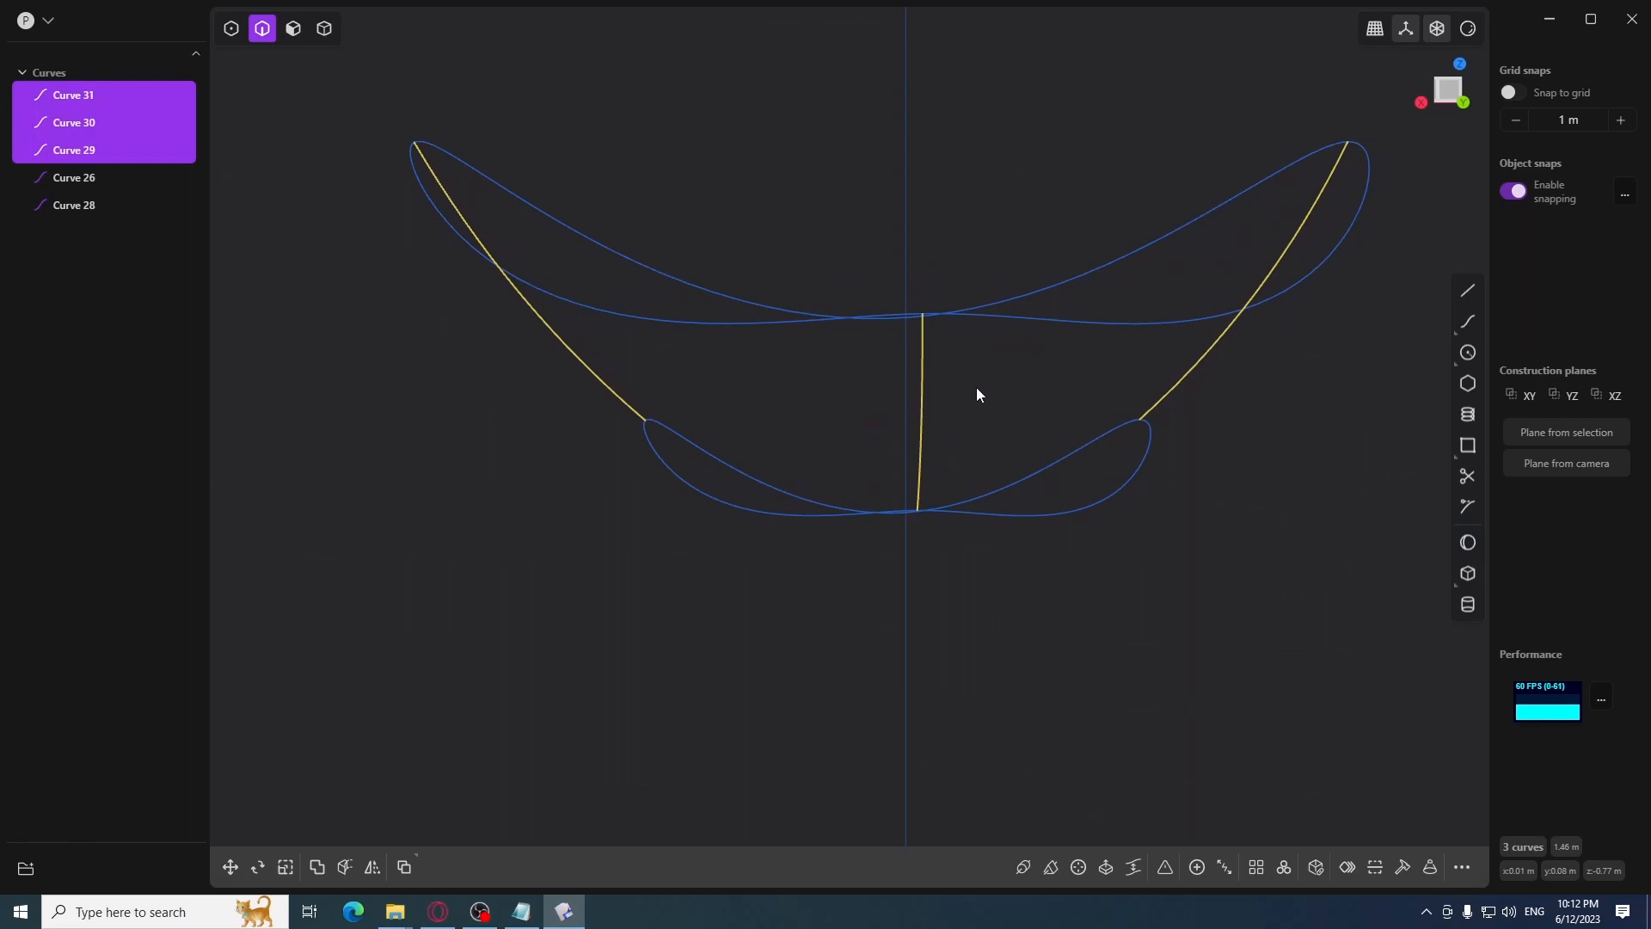
pyautogui.moveTo(951, 389)
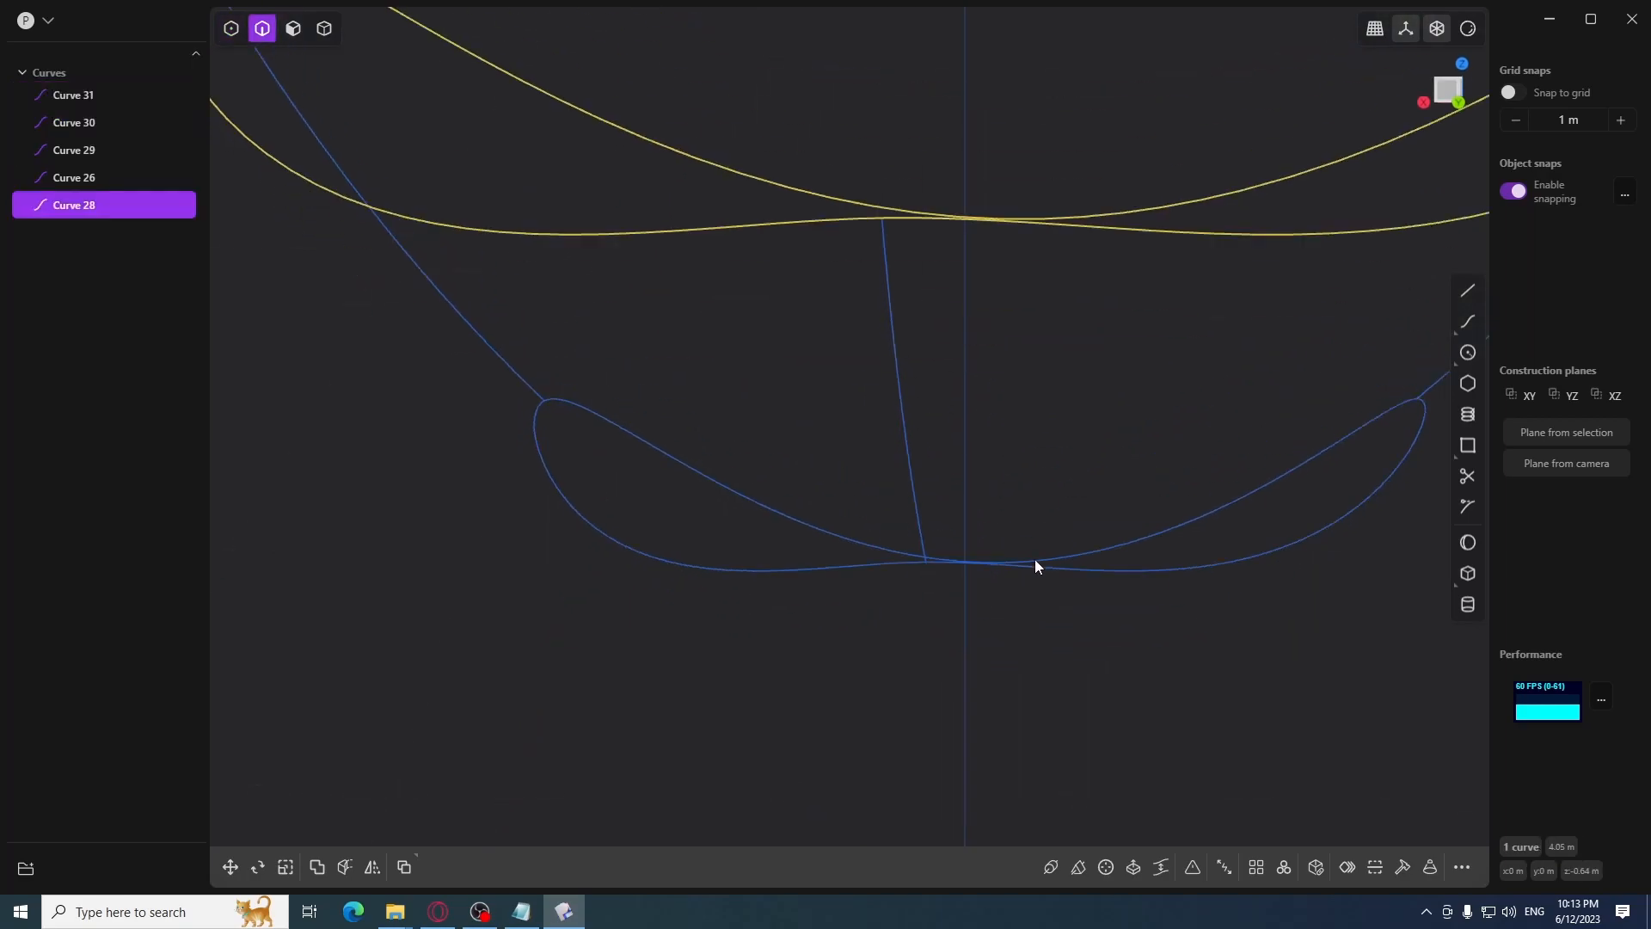
# Add the second profile, Curve 26, to the selection for the loft
pyautogui.click(74, 177)
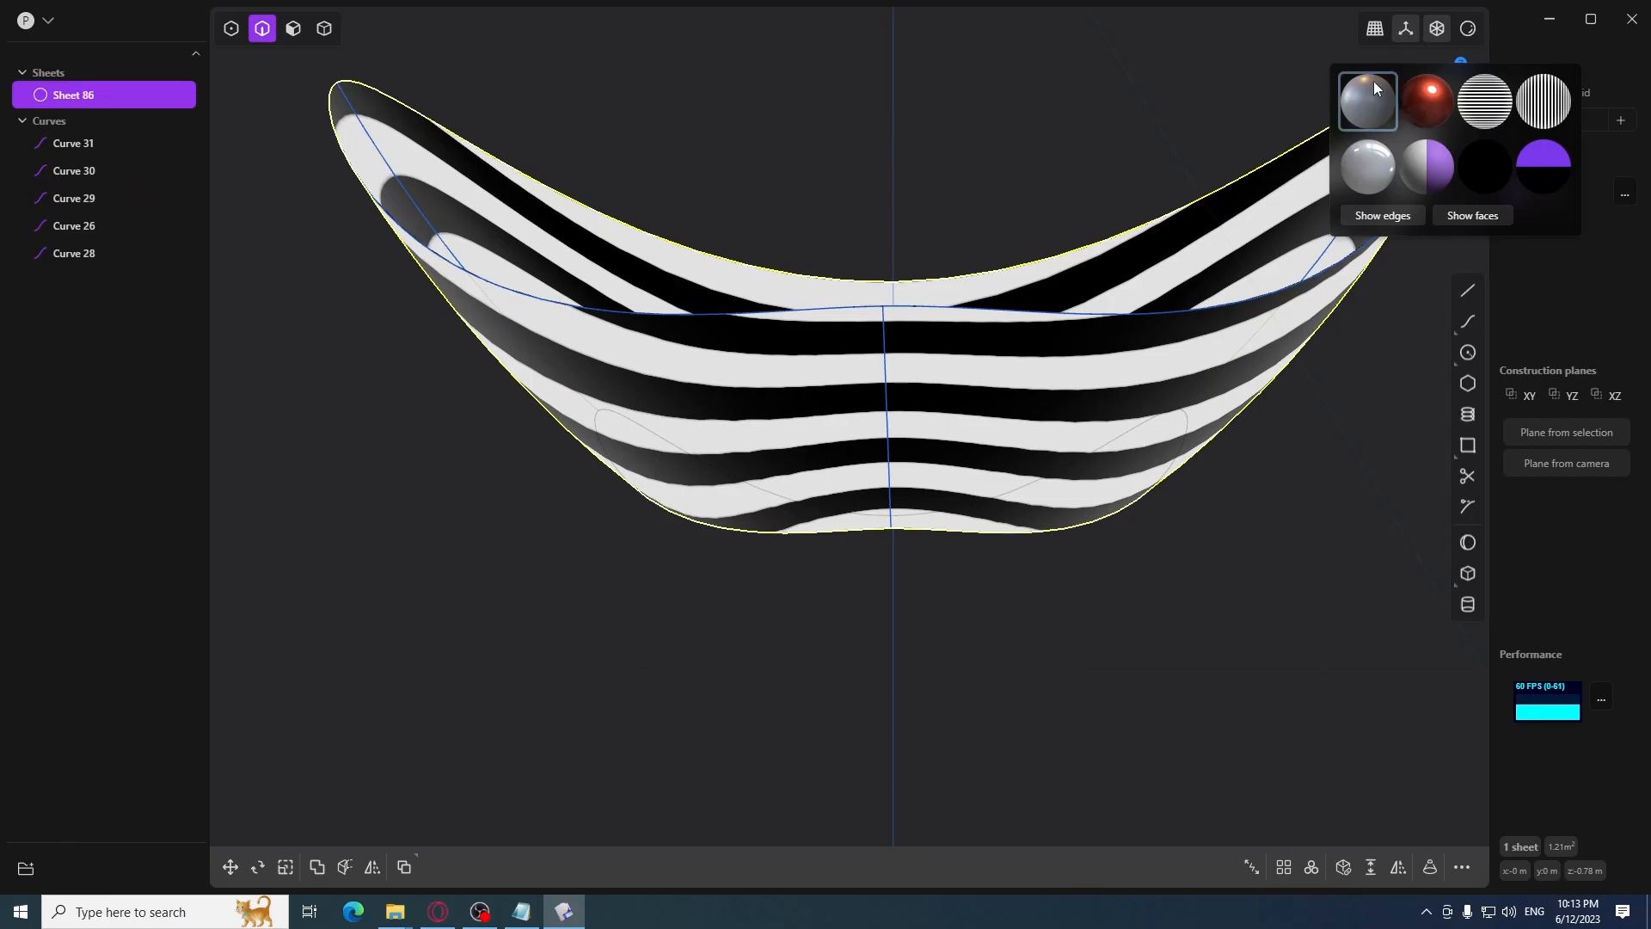
# Switch Sheet 86 from zebra stripes back to the default matcap shading
pyautogui.click(1366, 100)
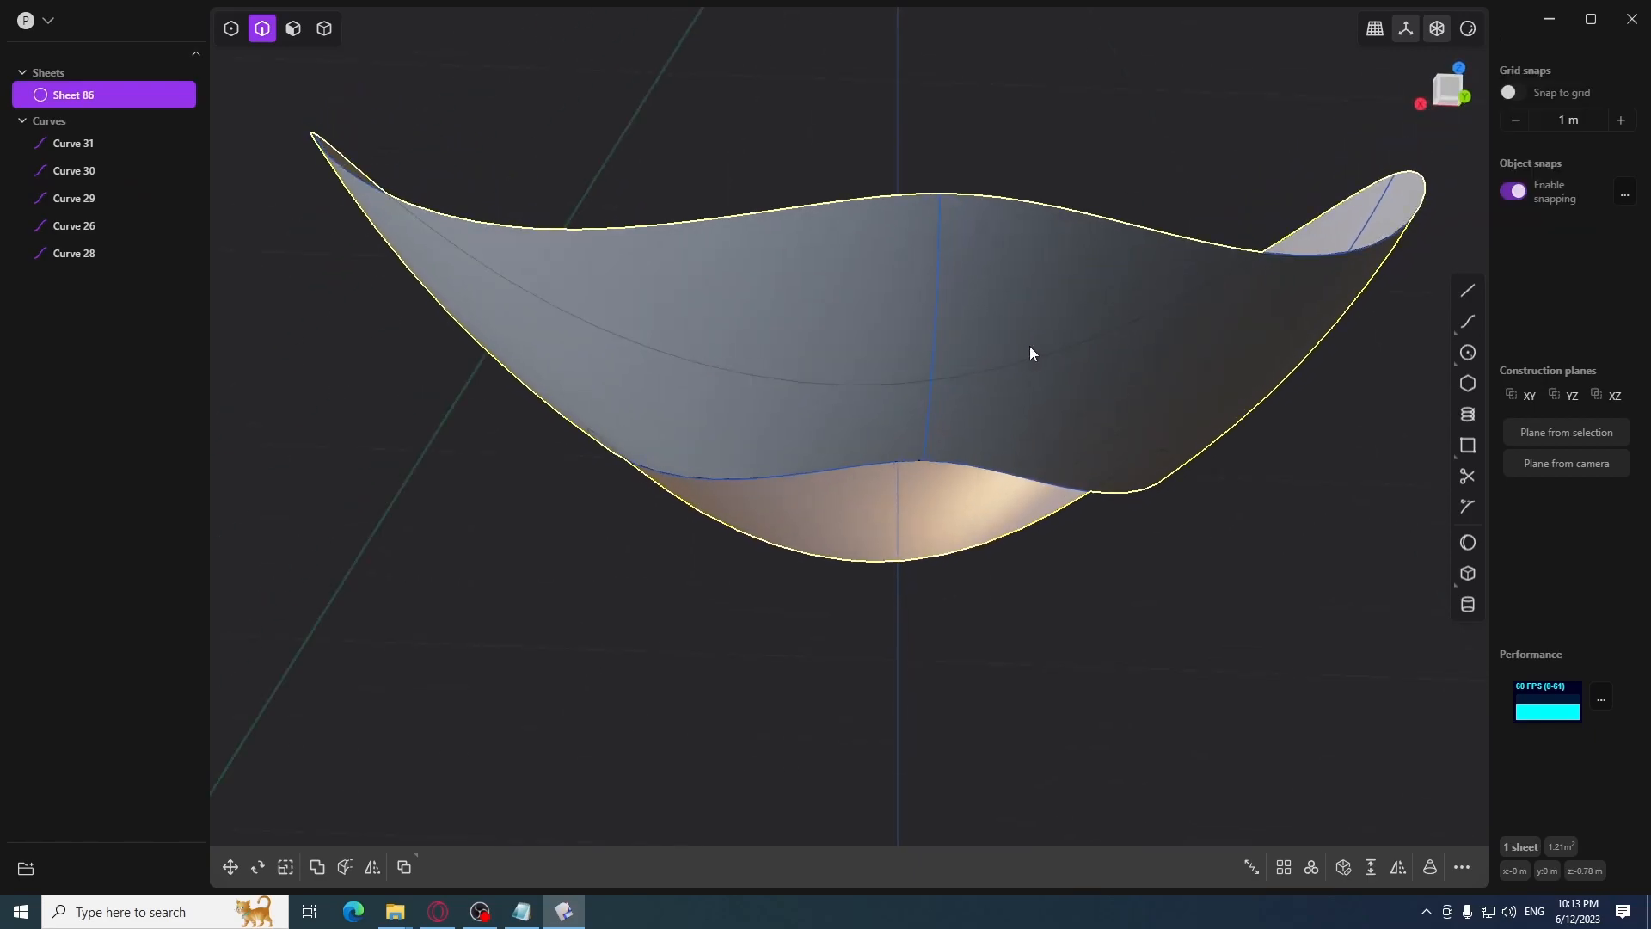
pyautogui.moveTo(1047, 334)
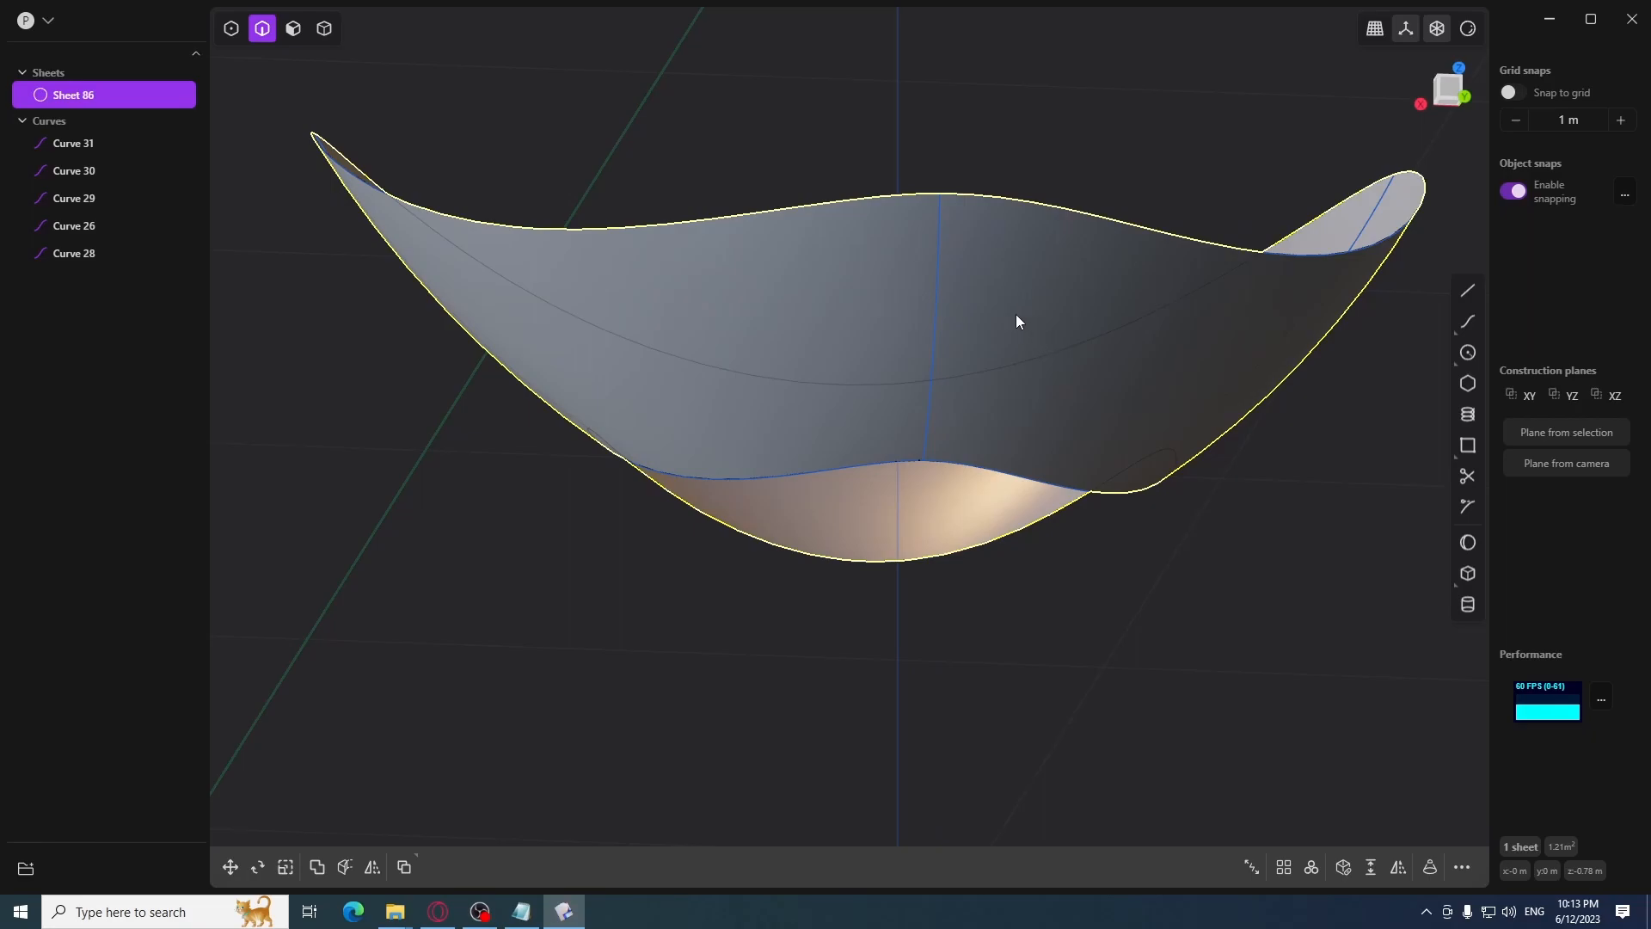
pyautogui.moveTo(998, 306)
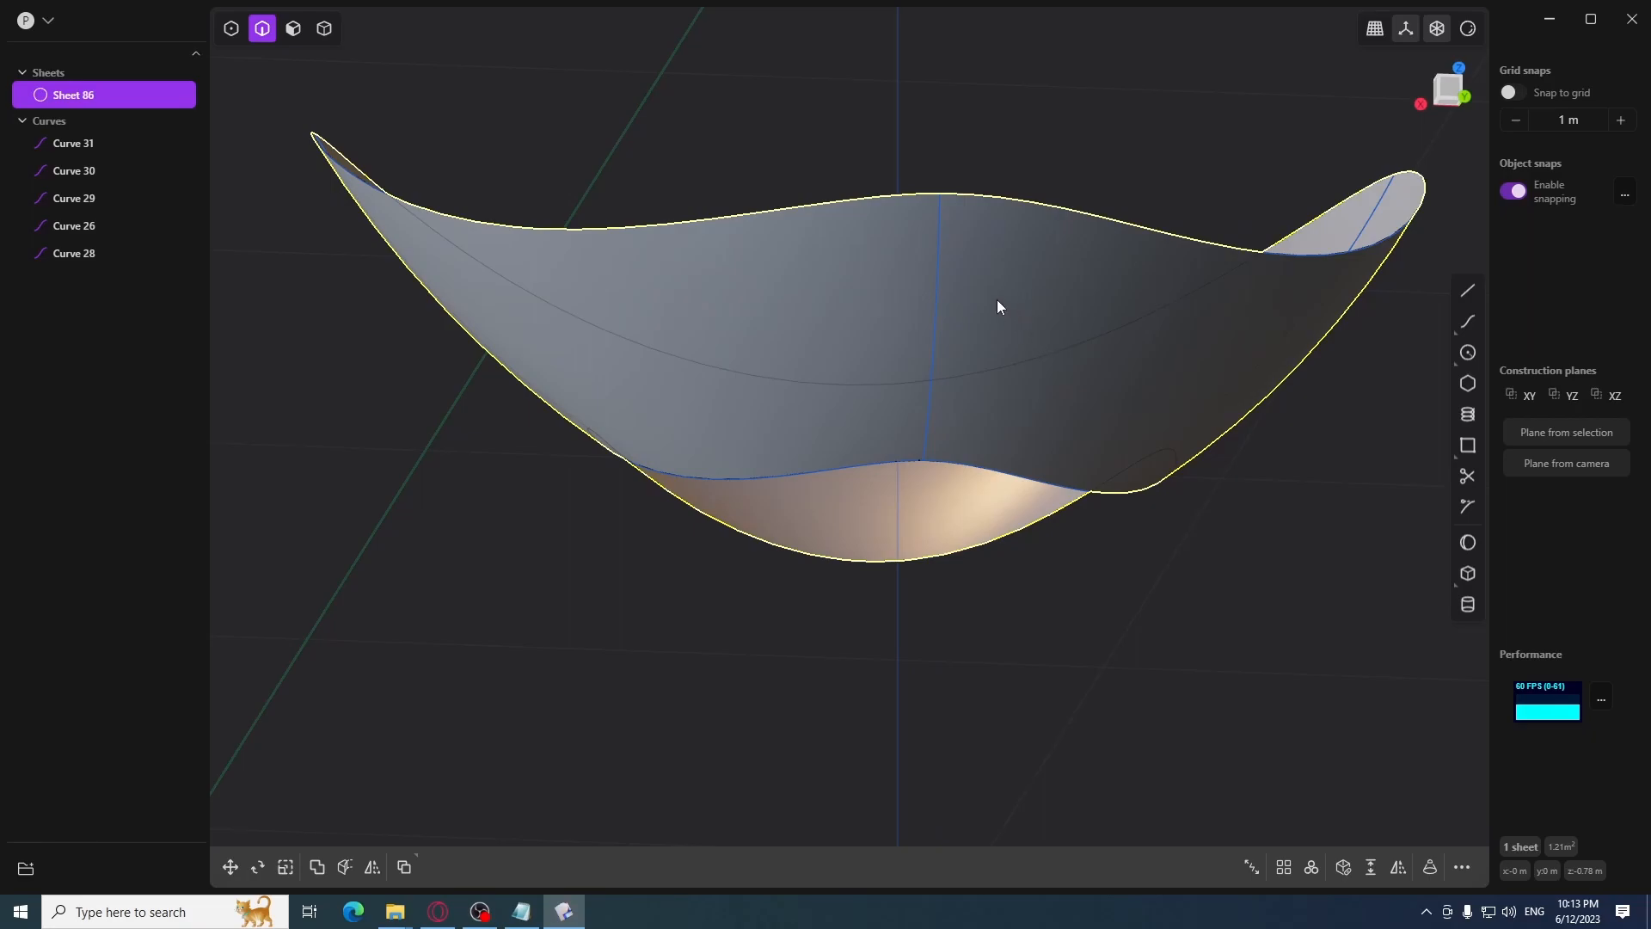